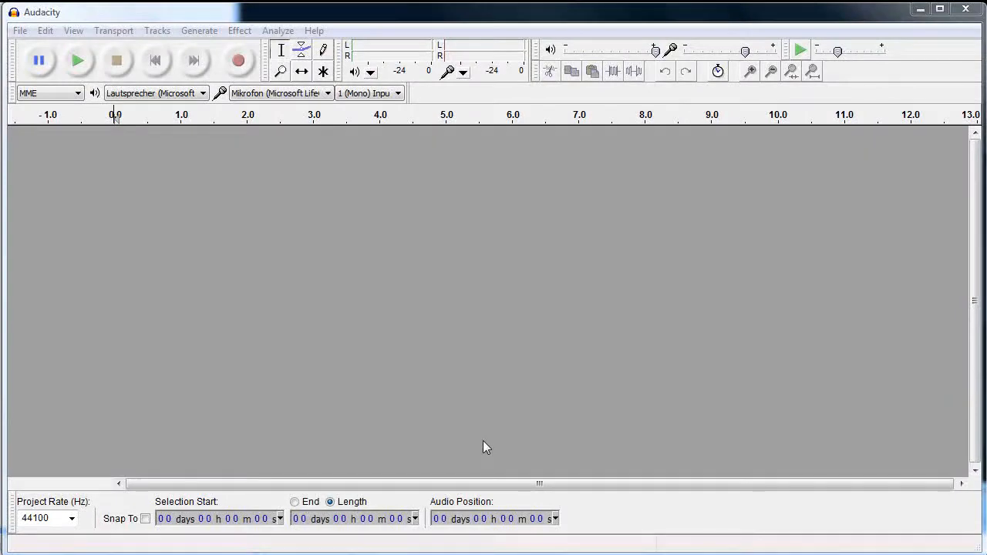
mouse_move(31, 44)
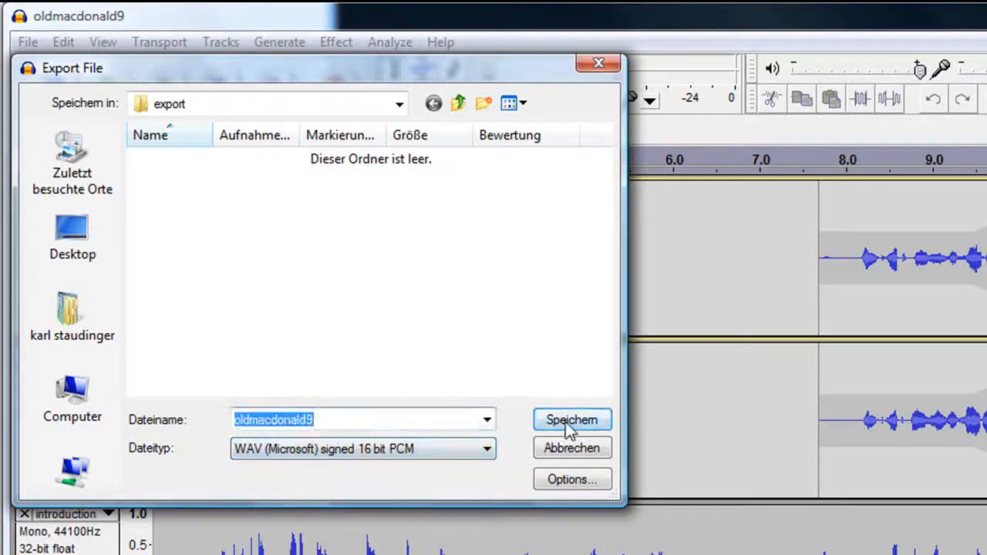
Export the mix as a 16-bit PCM WAV named oldmacdonald9, leaving metadata blank
left_click(572, 420)
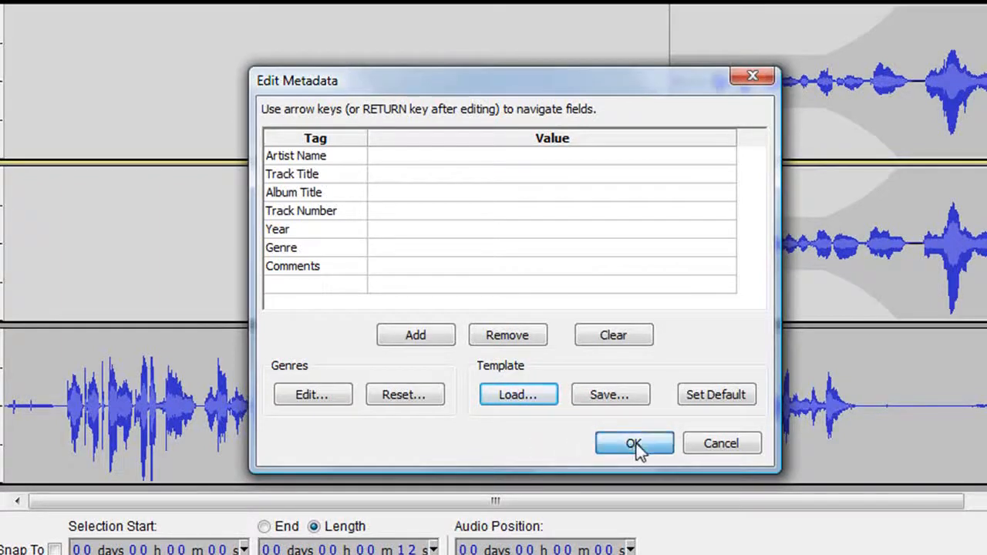
left_click(633, 443)
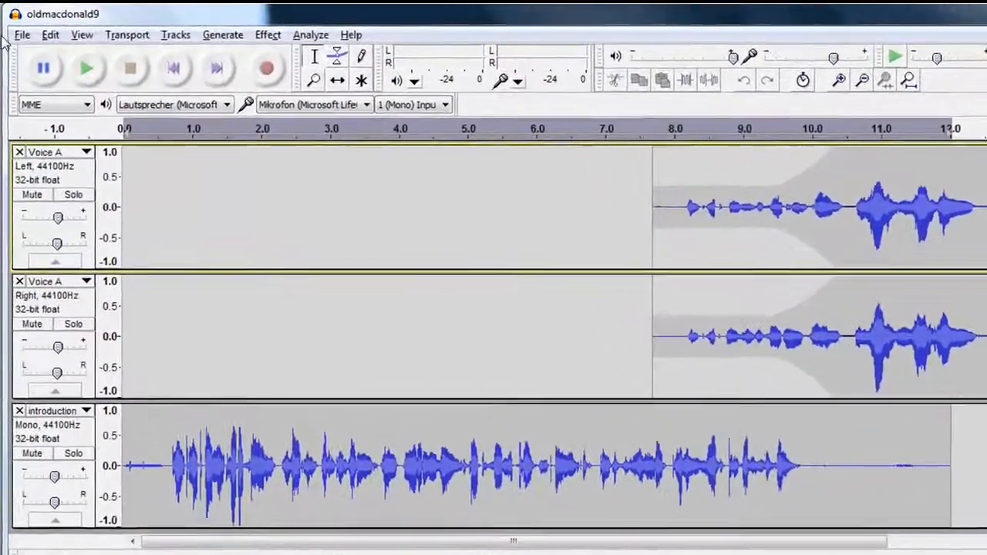
Export the mix as MP3 tagged album Folk DC series, track 4, year 2011, genre Screencast
left_click(22, 34)
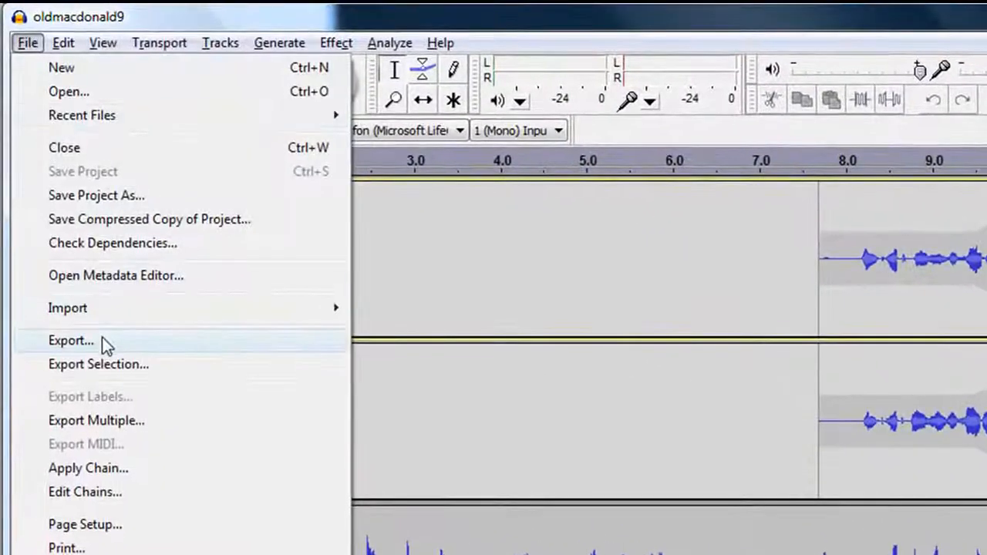
left_click(71, 341)
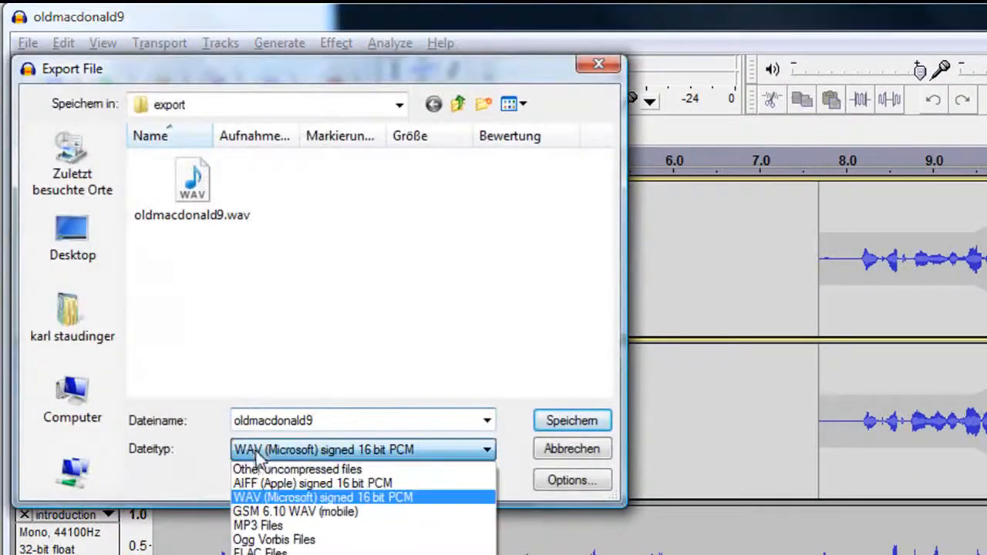
left_click(257, 525)
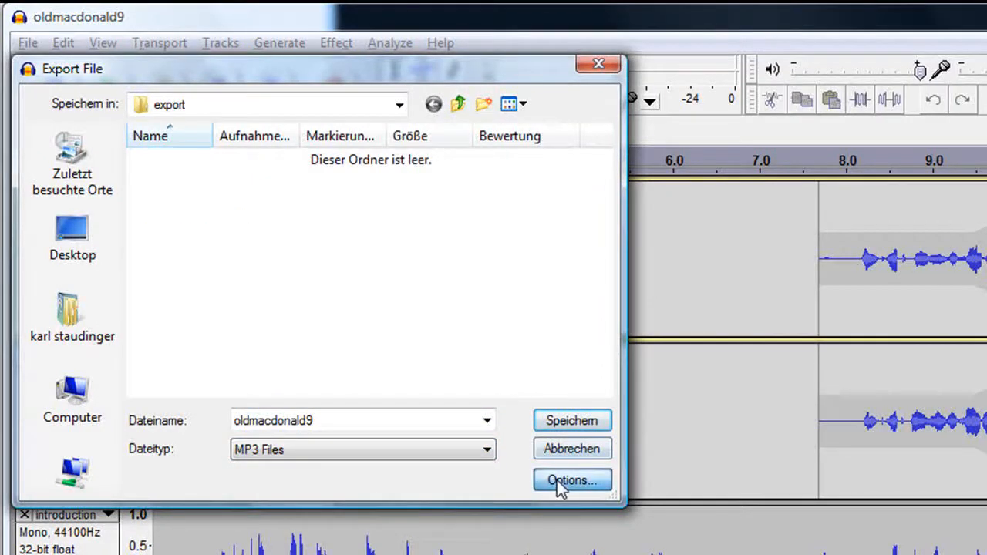
left_click(572, 480)
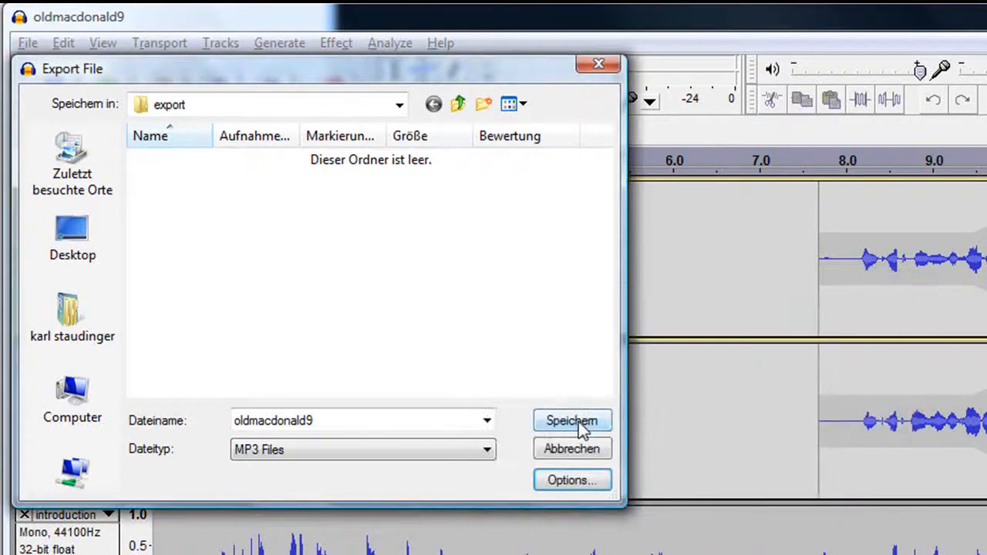
left_click(571, 420)
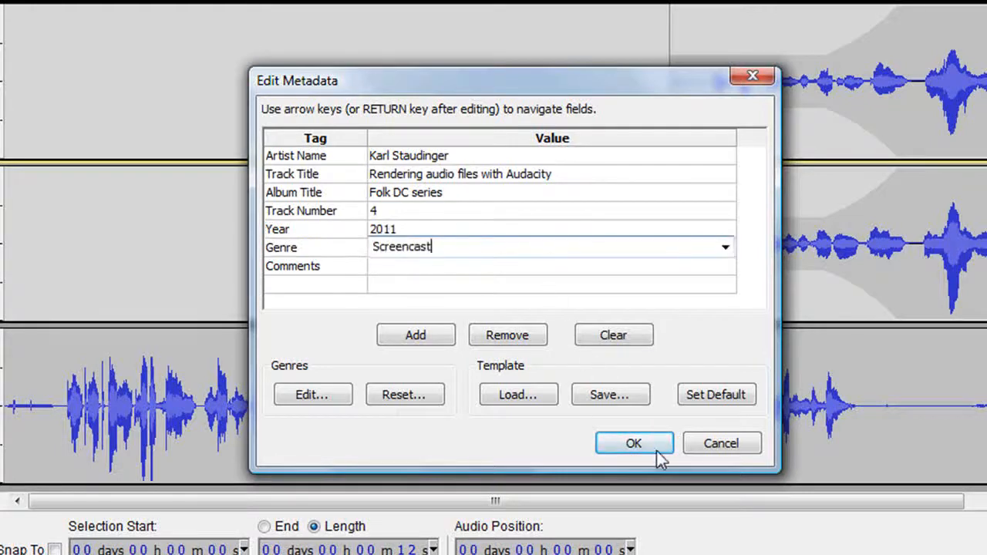
left_click(634, 442)
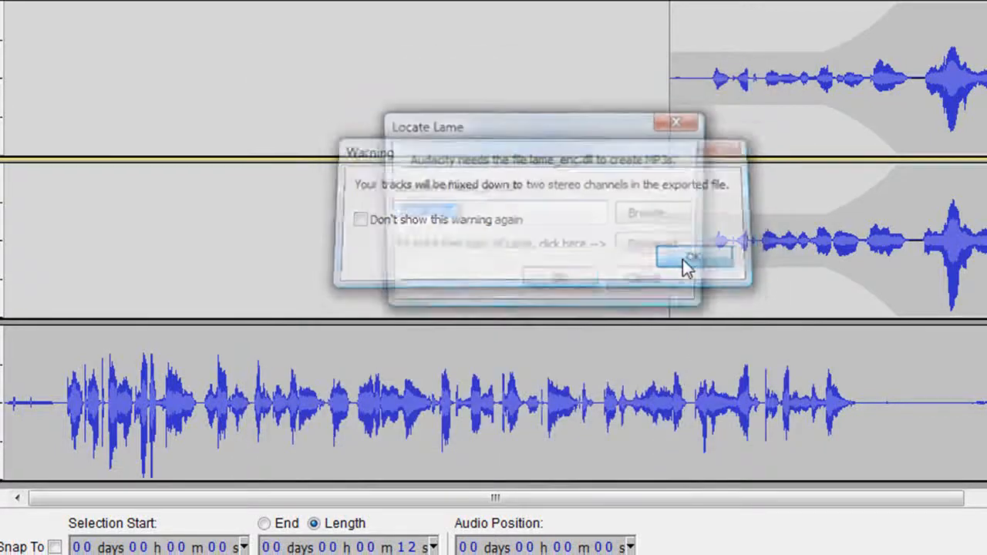
Accept the stereo mixdown warning and open the LAME download help page
left_click(694, 256)
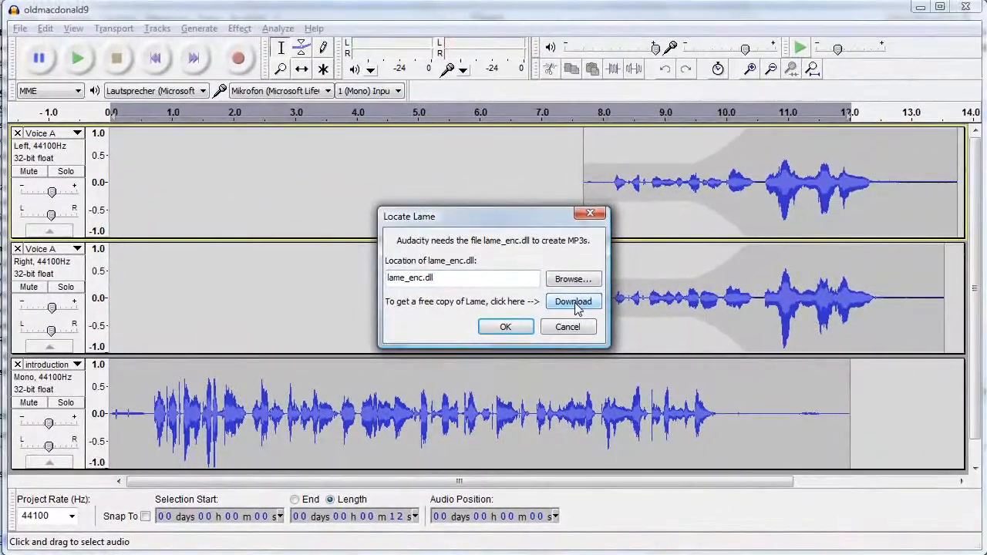
left_click(573, 301)
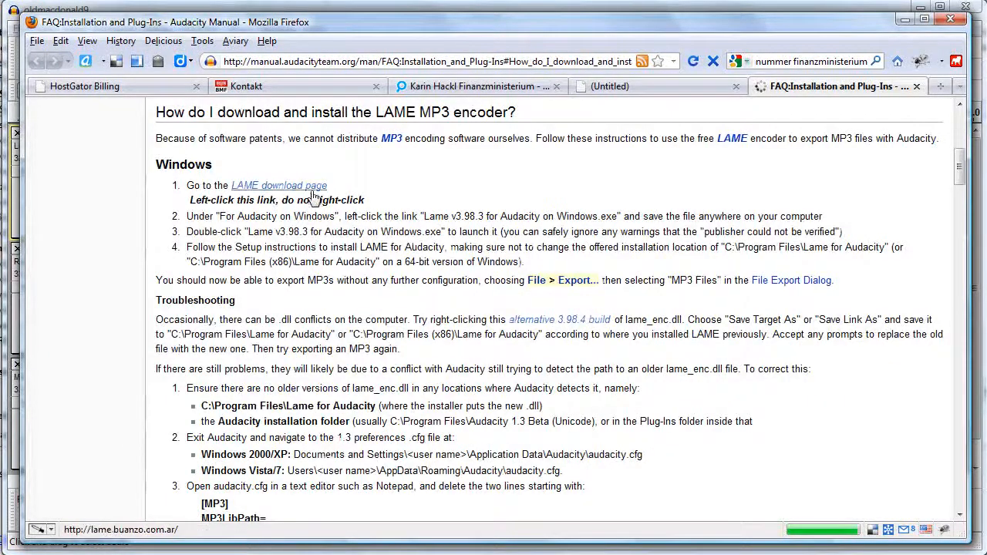
Download Lame_v3.98.3_for_Audacity_on_Windows.exe from the LAME download site
left_click(278, 185)
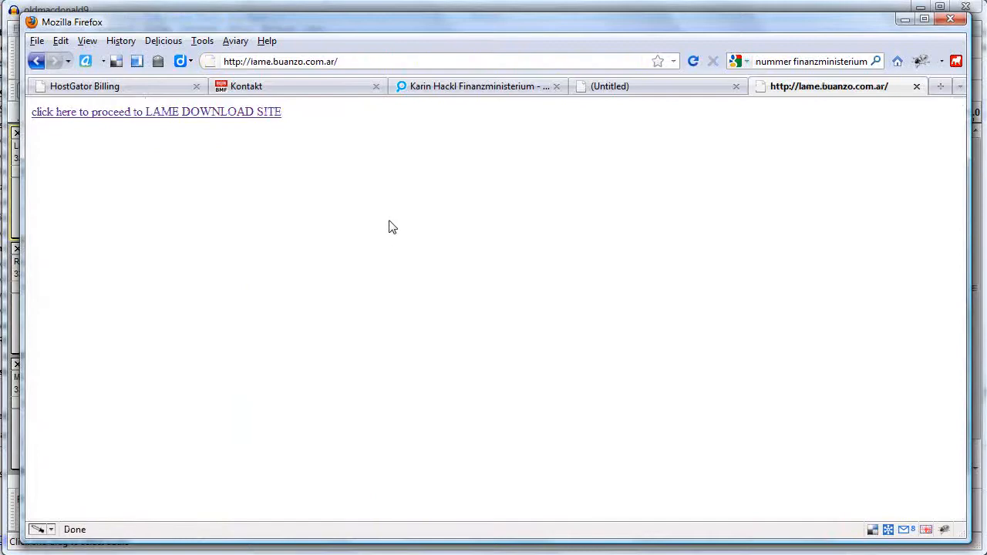
left_click(155, 112)
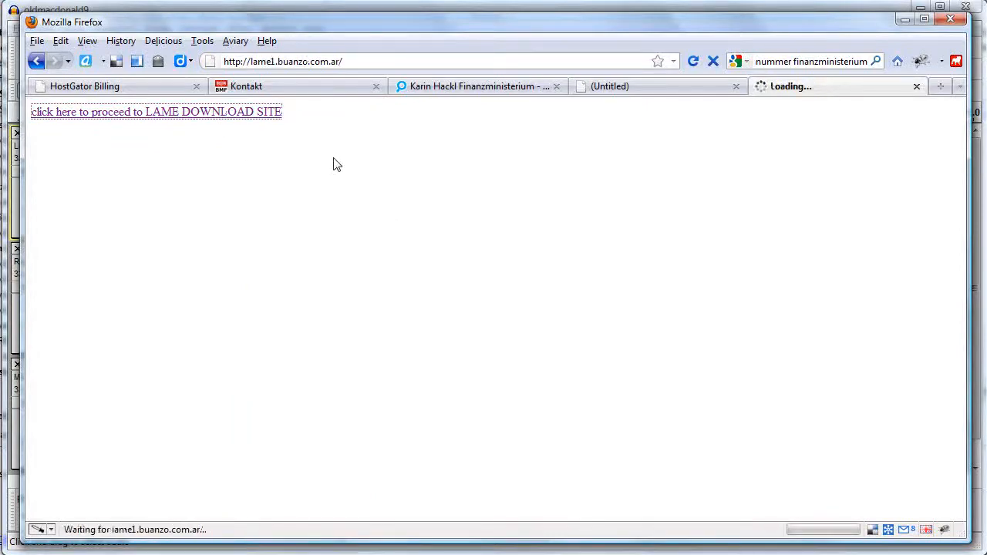
left_click(155, 112)
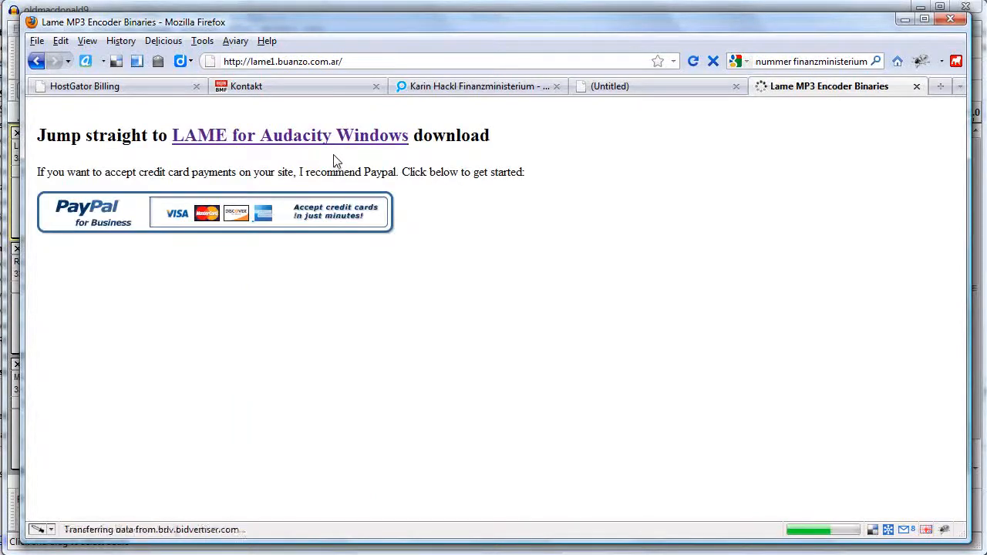
left_click(289, 135)
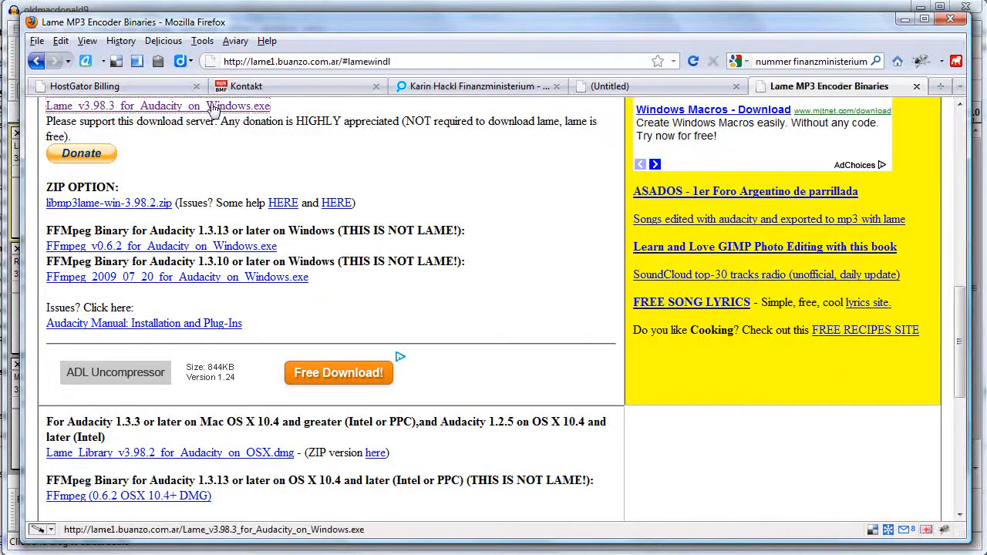
left_click(158, 105)
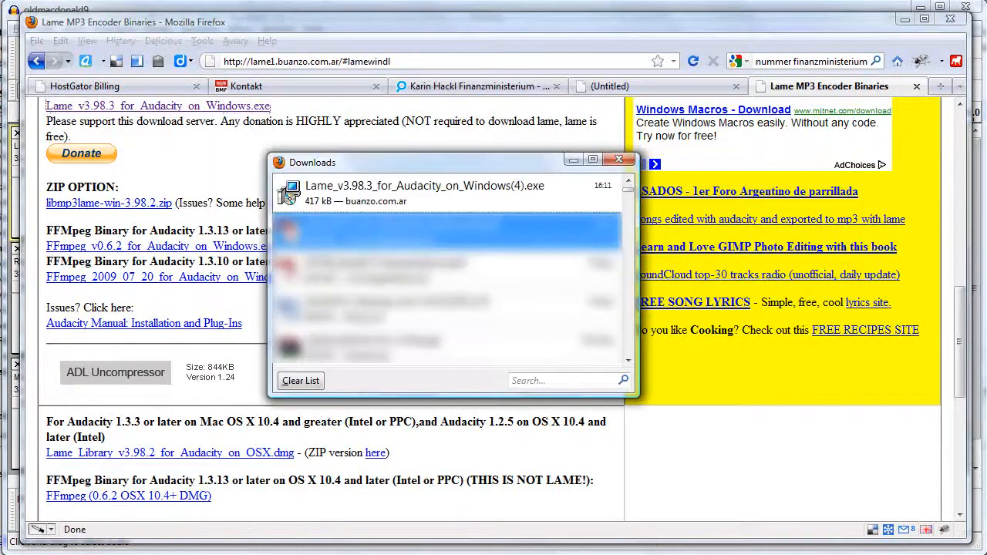
Run the LAME for Audacity installer, accept the license and finish setup
double_click(424, 185)
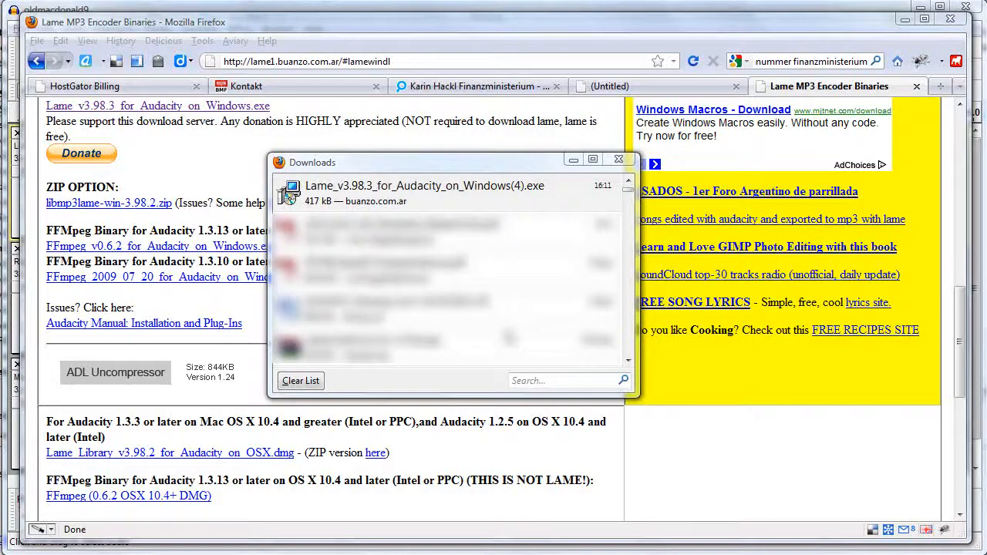
double_click(424, 193)
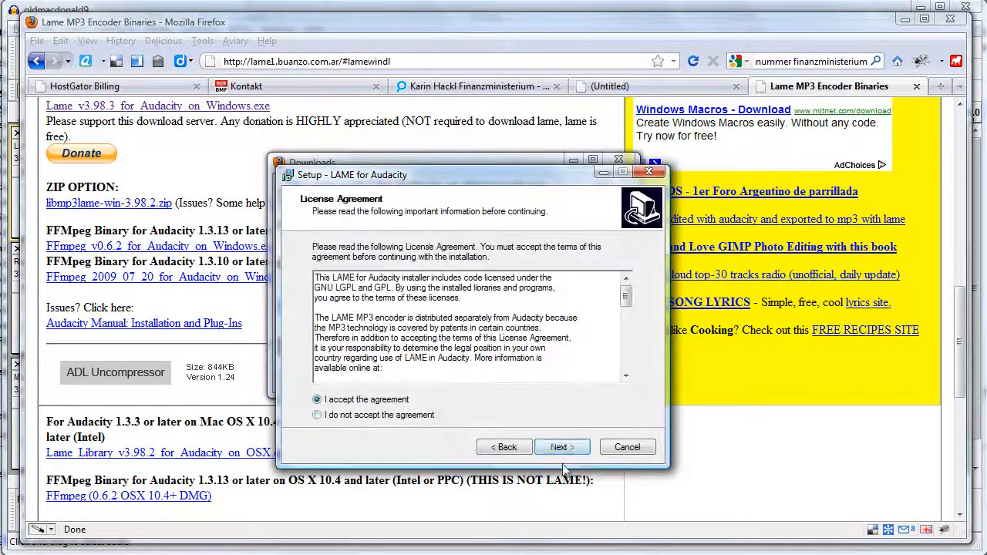
left_click(561, 447)
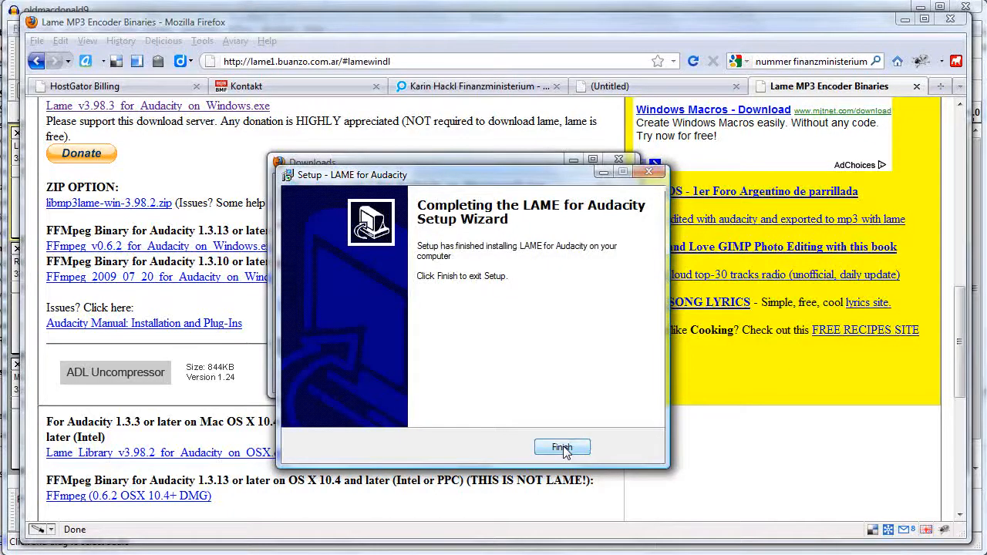
left_click(562, 448)
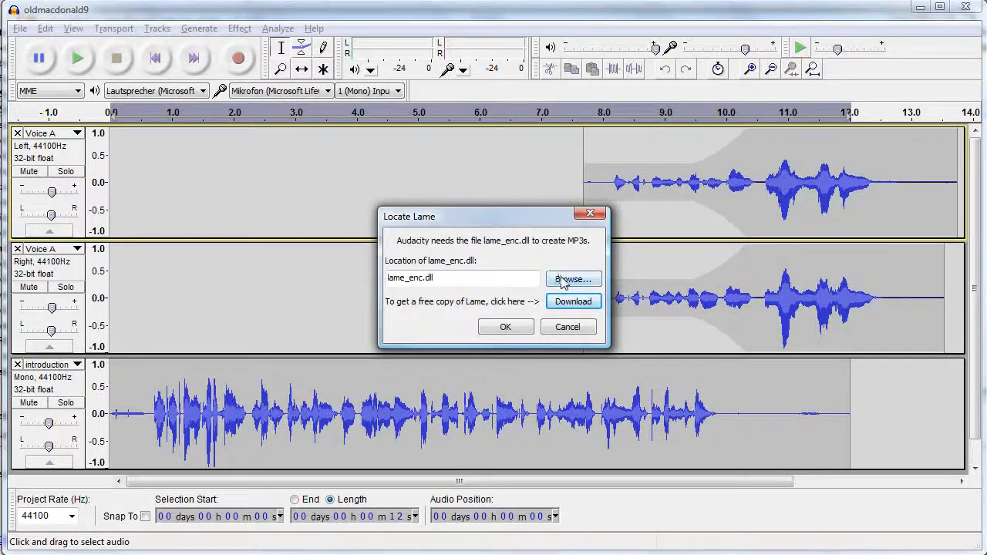
Point Audacity's LAME location to lame_enc.dll in C:\Programme\Lame For Audacity
left_click(572, 279)
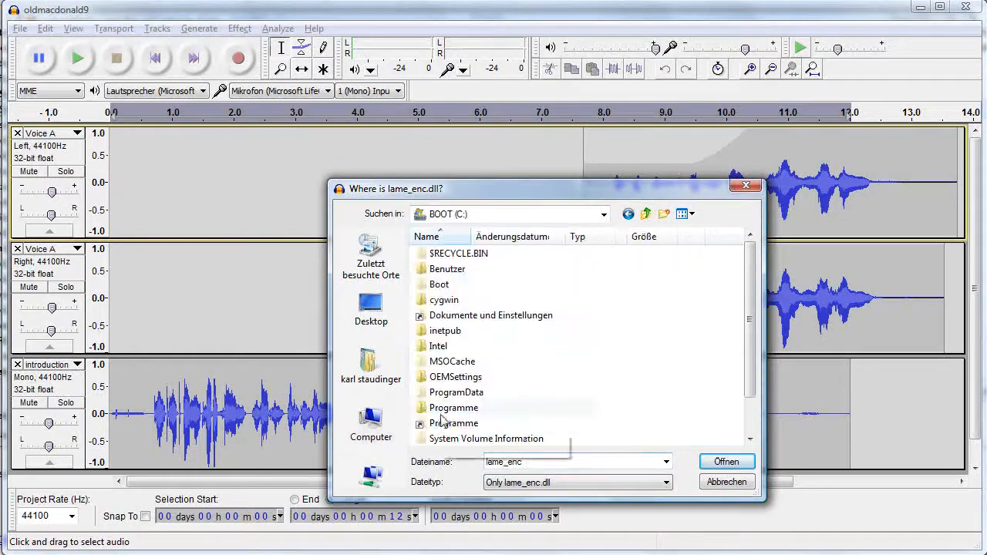
double_click(454, 407)
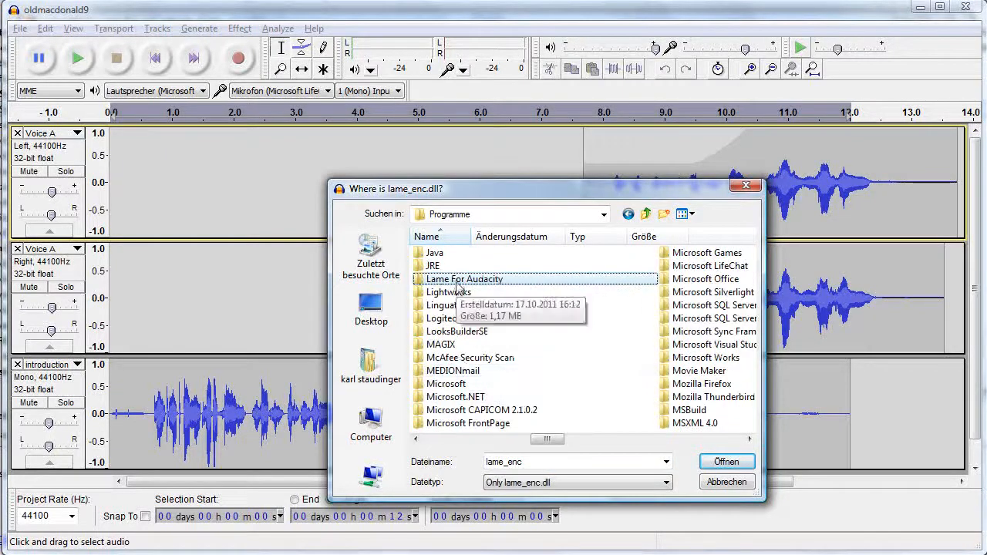
left_click(726, 461)
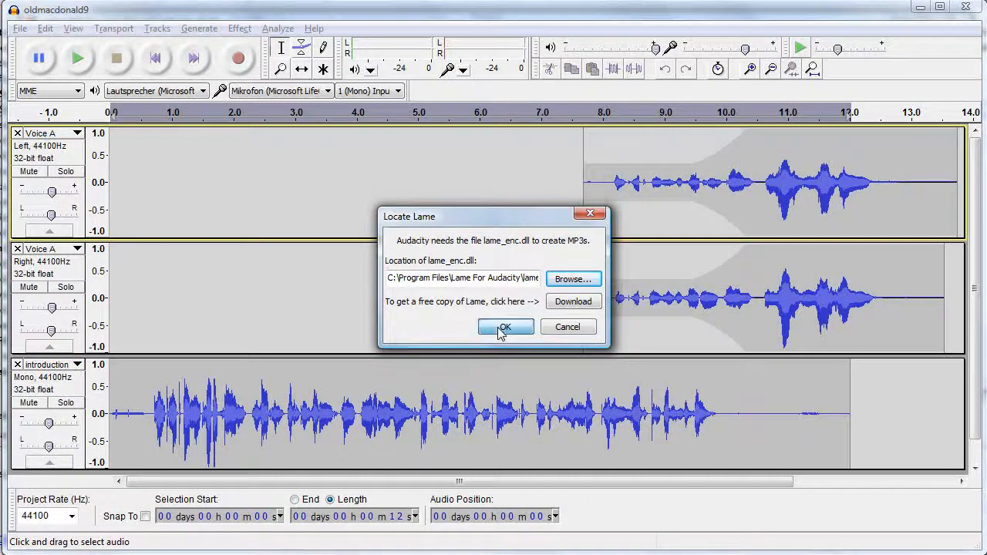
left_click(505, 326)
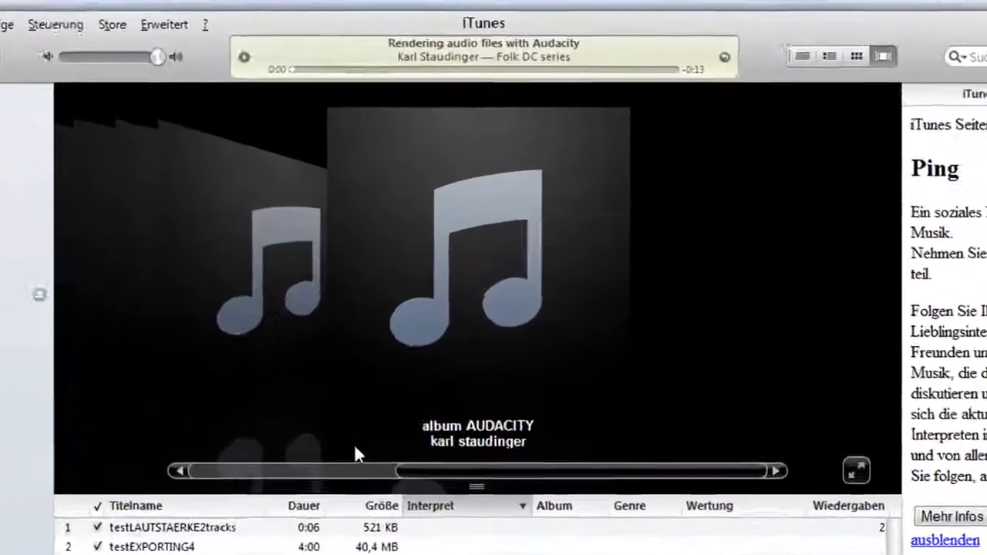
Play the exported 'Rendering audio files with Audacity' MP3 in iTunes
left_click(857, 471)
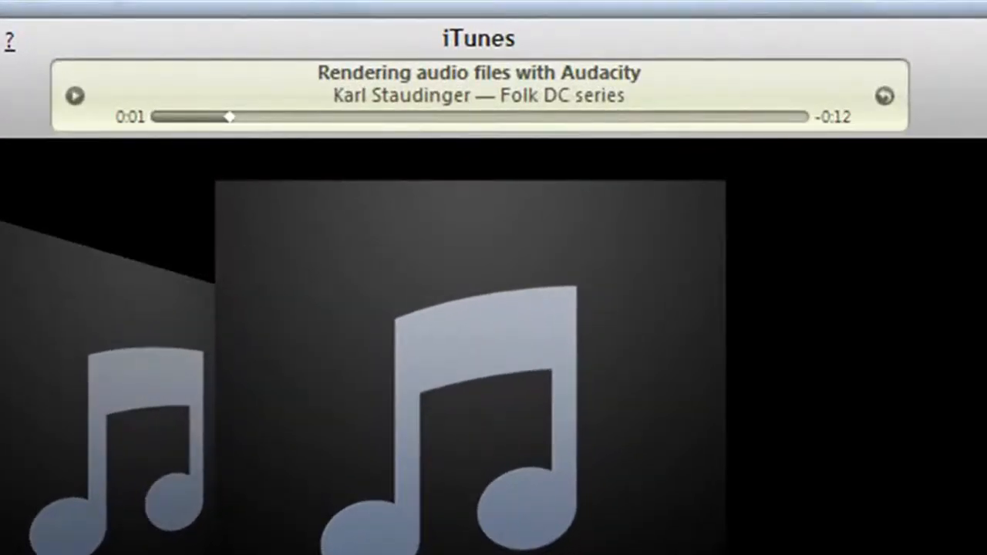